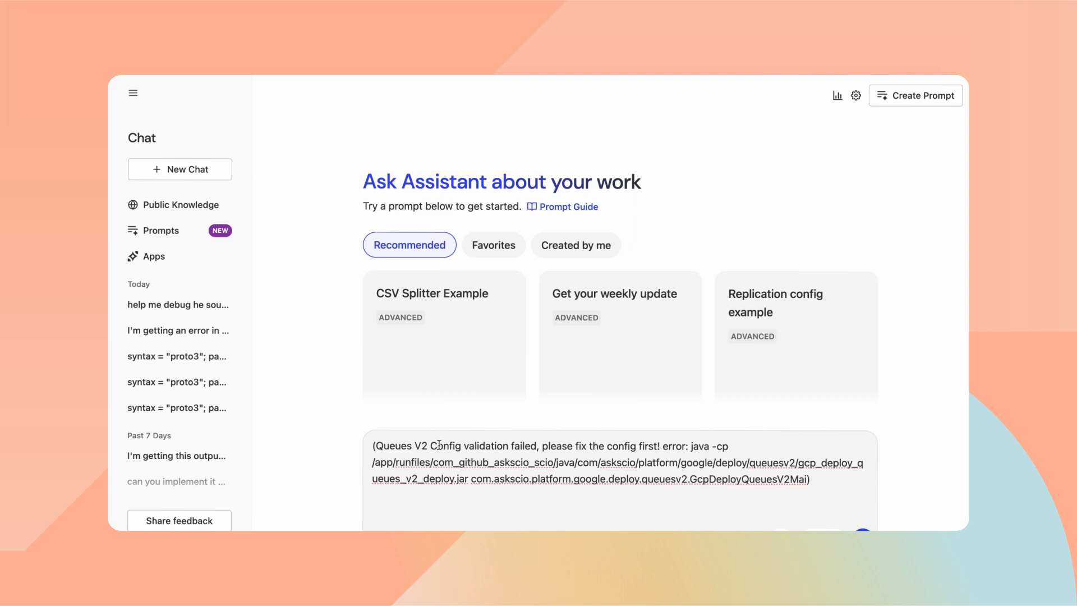
Paste the Queues V2 config validation error and ask 'Can you help me solve this'
left_click_drag(436, 445, 537, 445)
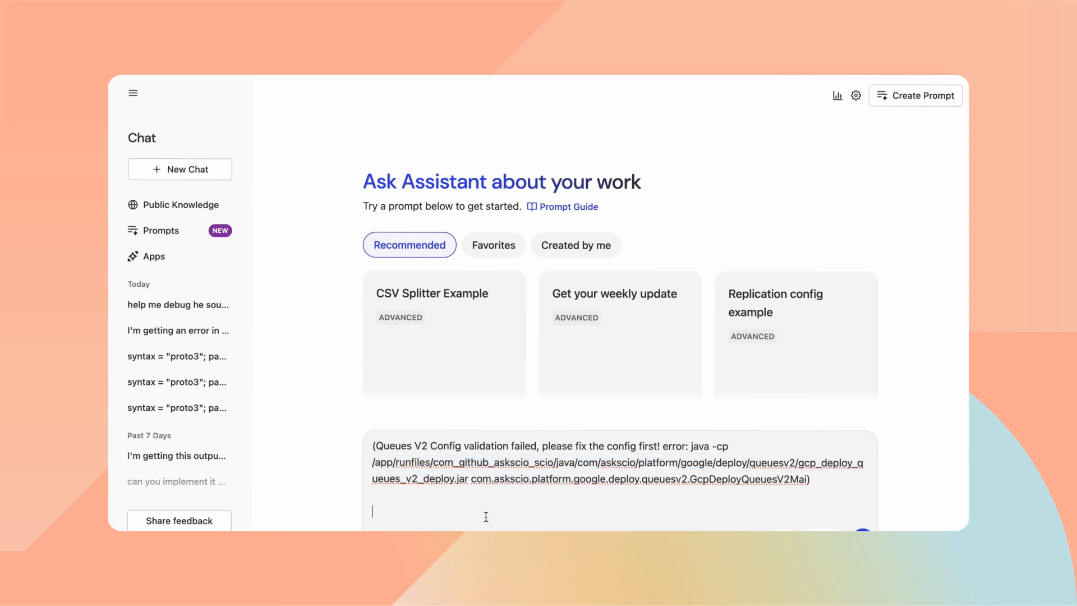
type("Can you")
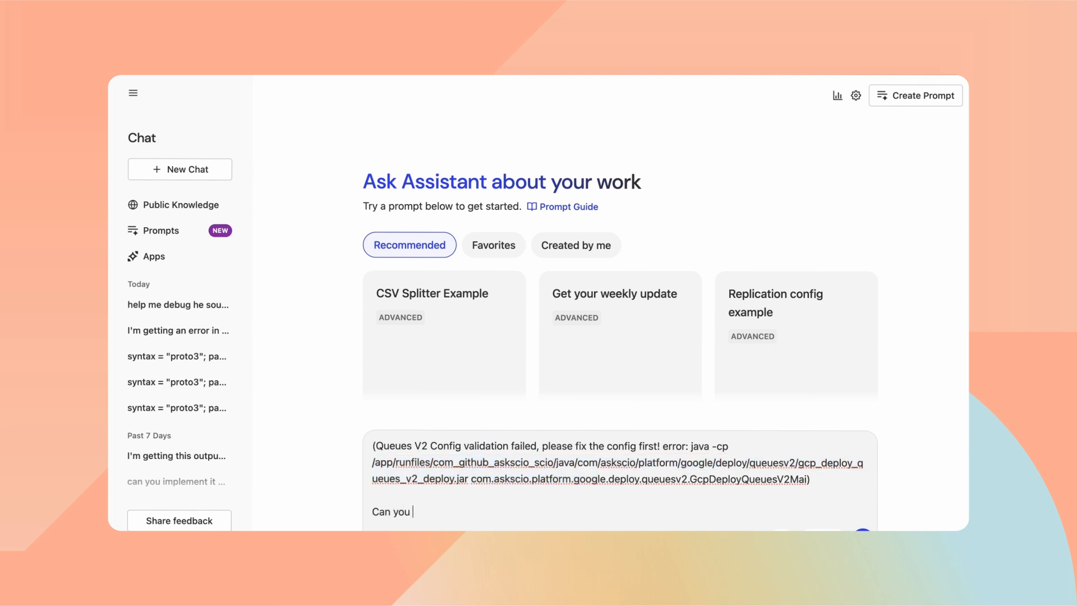
type("help me solve t")
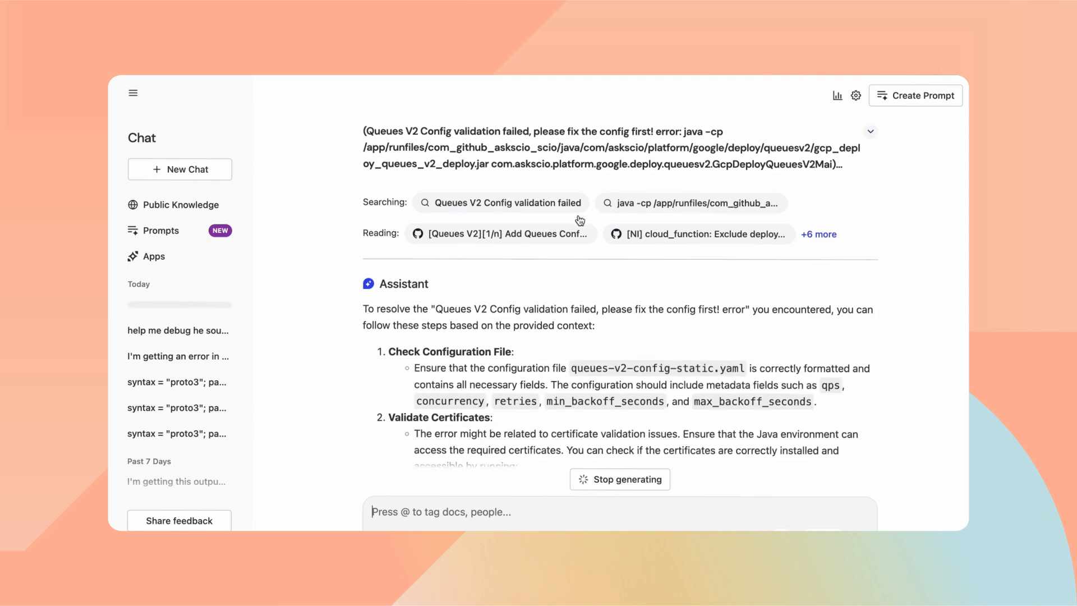
Review the five-step troubleshooting answer and select the keytool certificate listing command
scroll("down", 3)
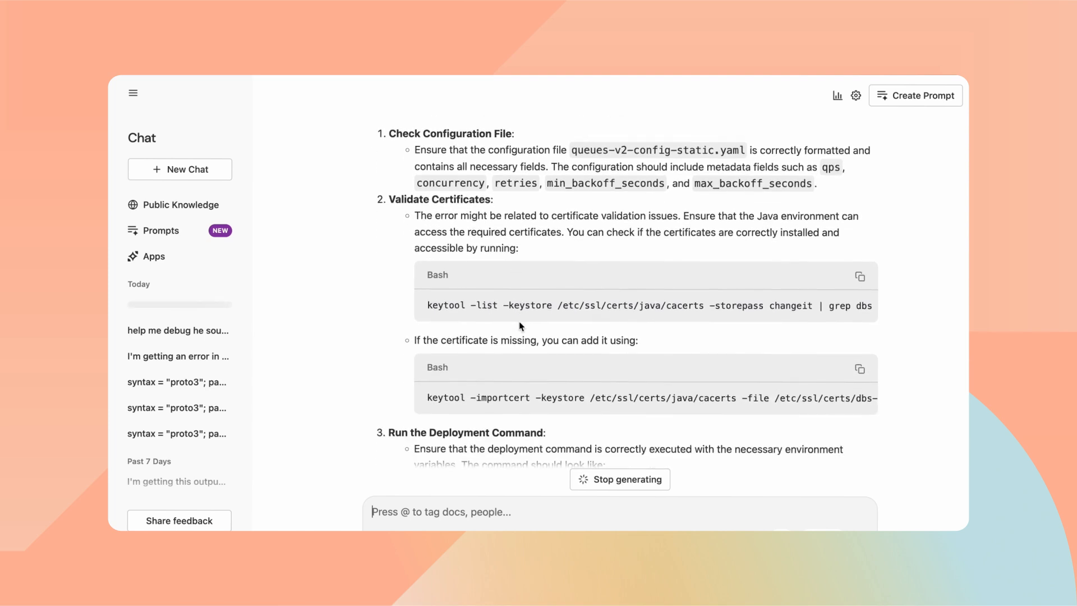
left_click_drag(426, 305, 516, 305)
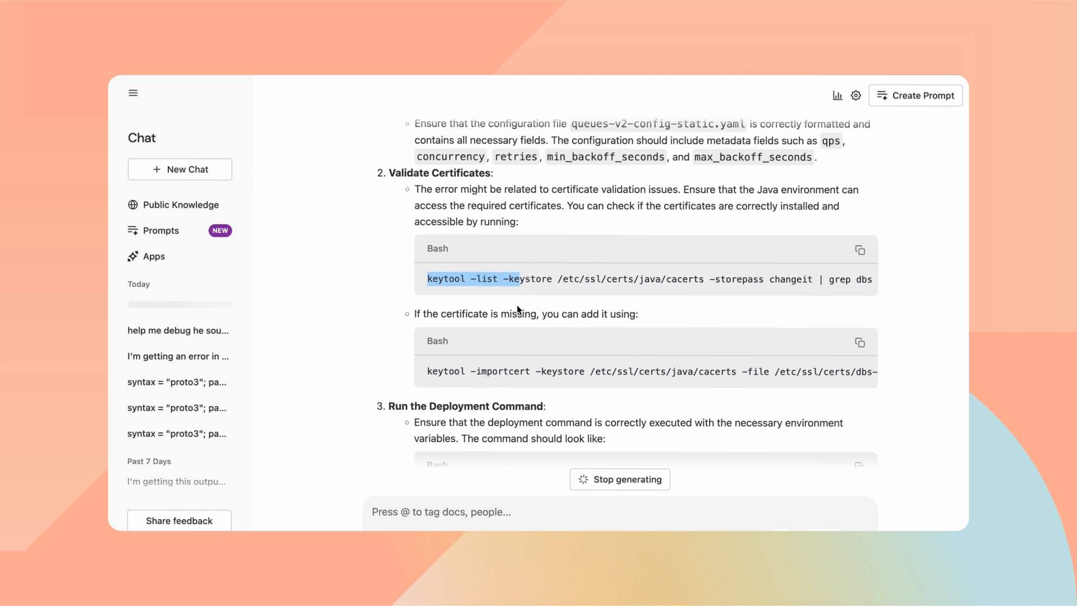
scroll("down", 3)
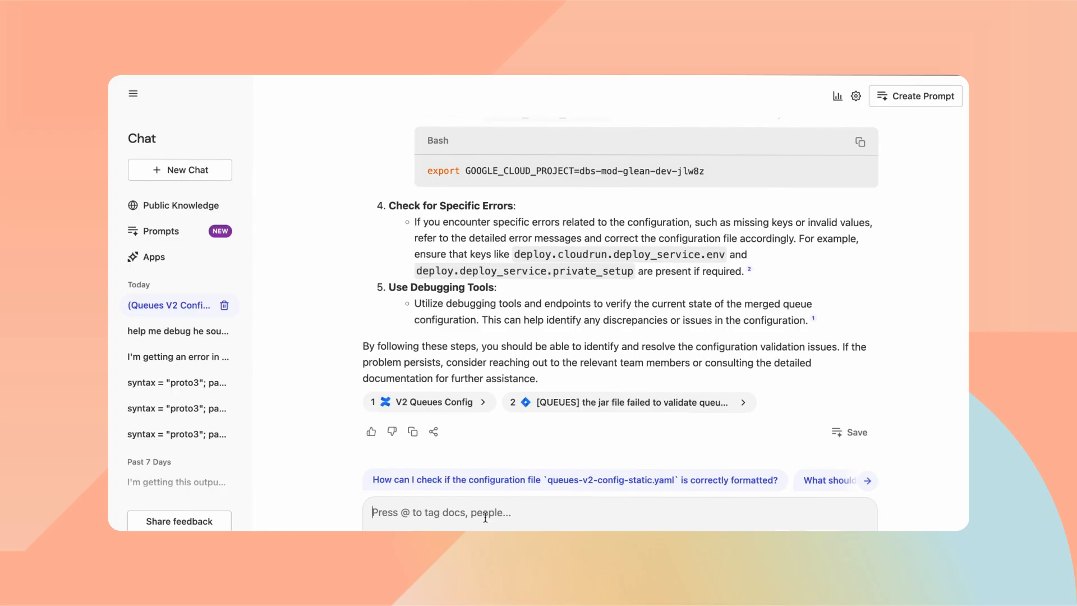
Ask 'who can i ask for followup questions?' and view the V2 Queues Config citation
type("who can")
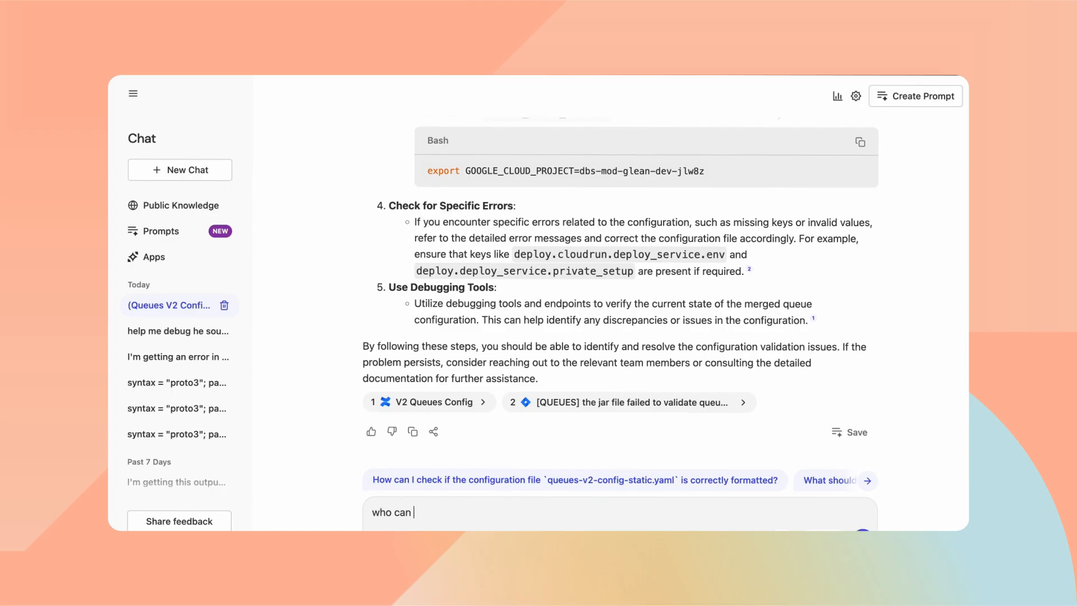
type("i ask for followup")
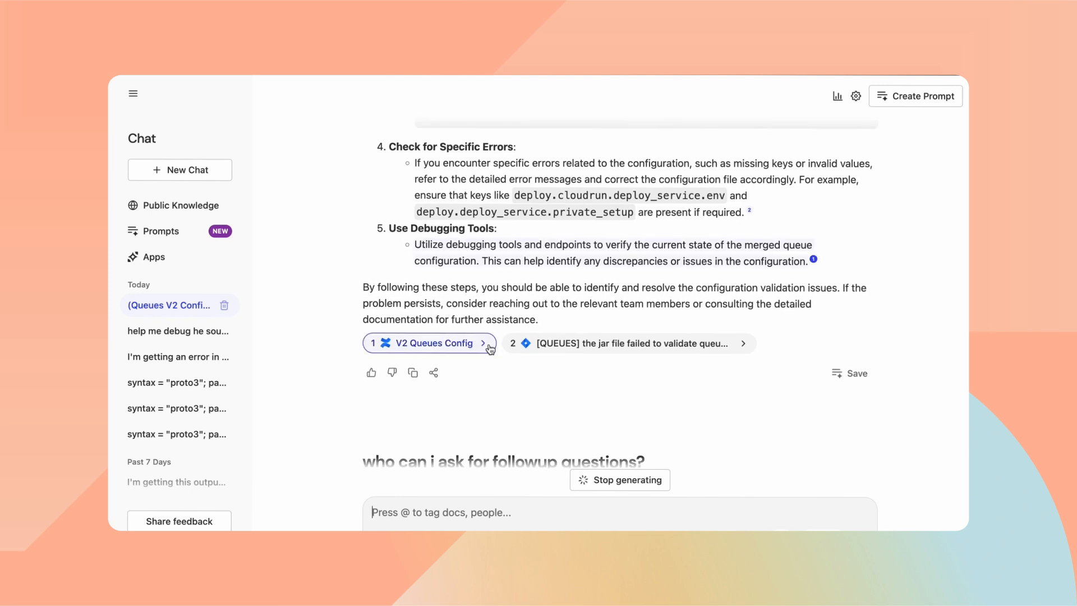
left_click(628, 343)
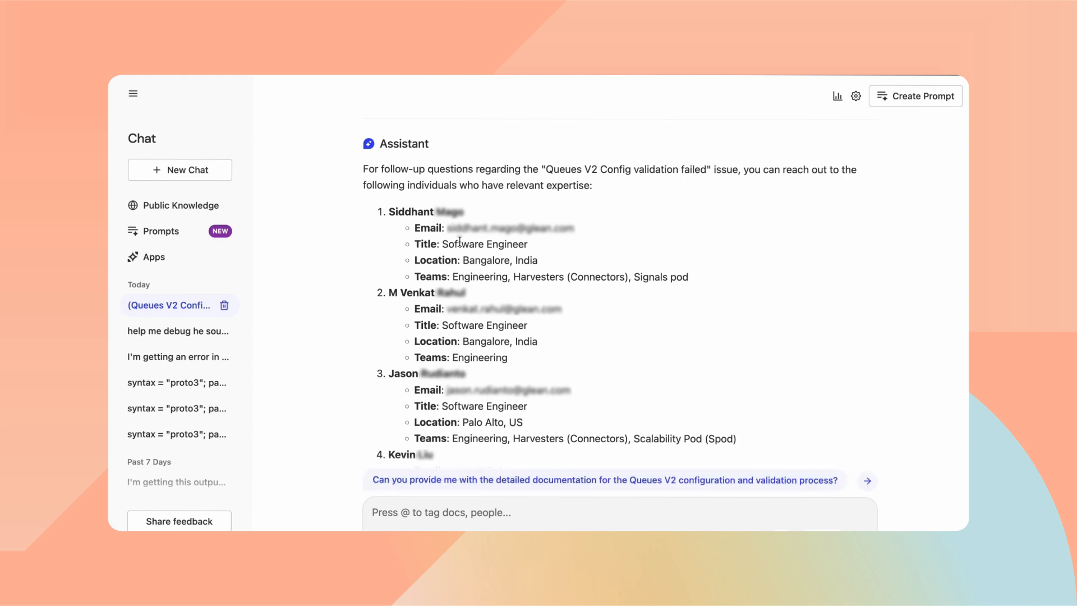
Scroll through the contact list to the fourth engineer with title, location and team
scroll("down", 3)
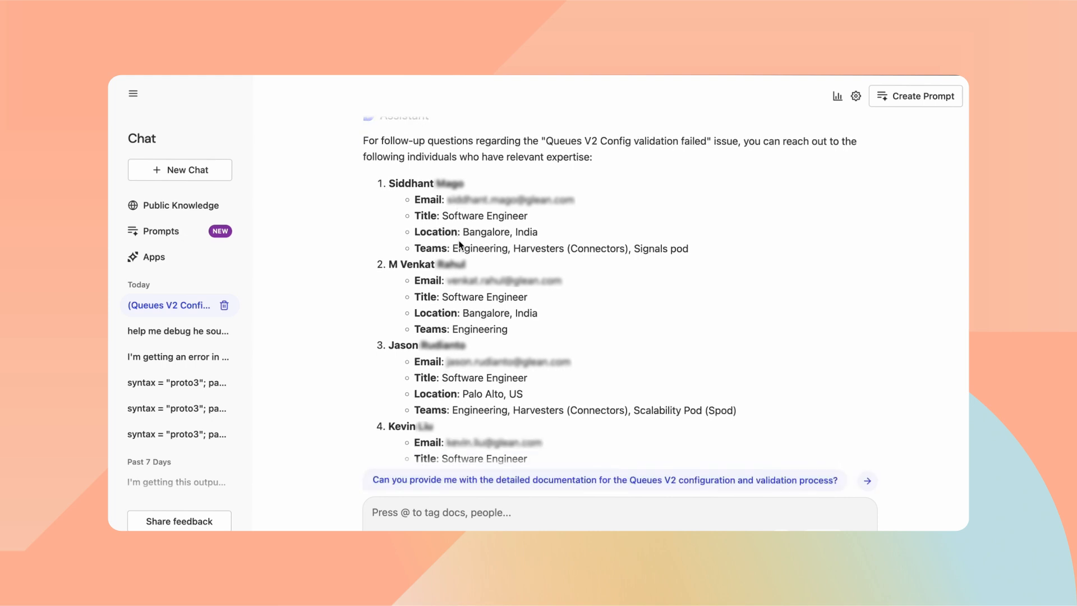